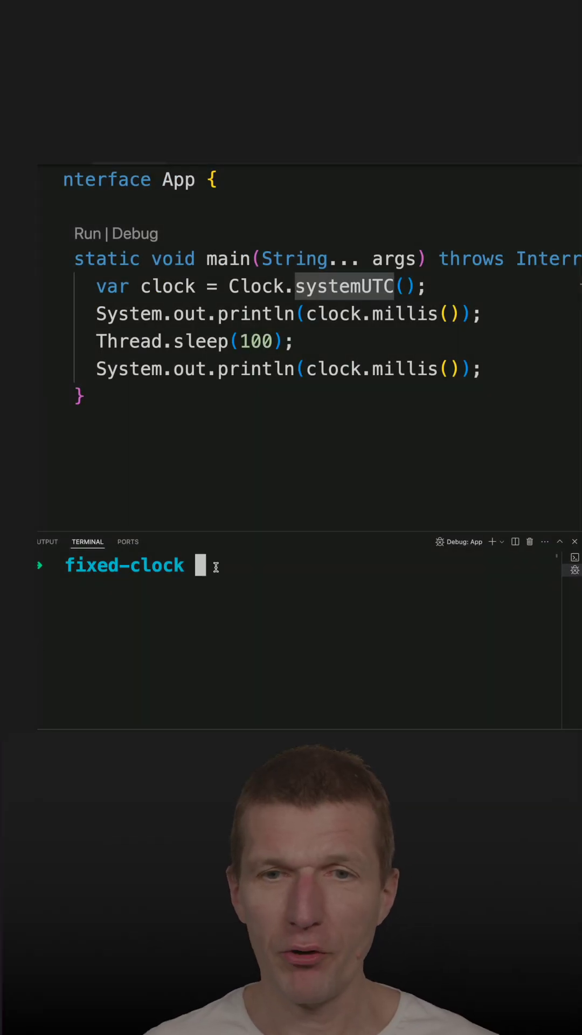
Run java app.java in the integrated terminal, printing two millis values about 100 ms apart.
type("java app.java")
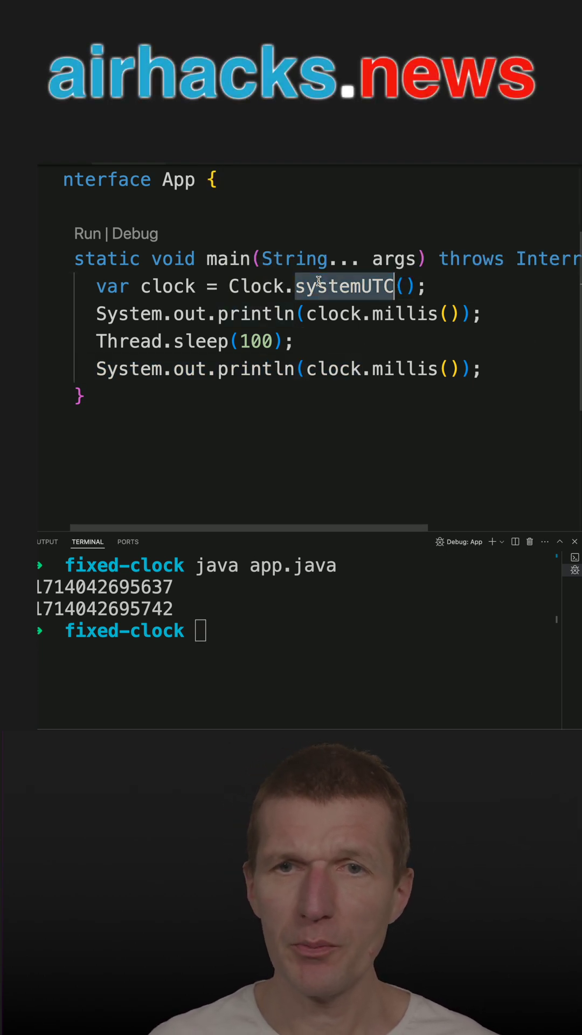
Replace Clock.systemUTC() with Clock.fixed(null, ZoneId.of("UTC")).
type("fixed")
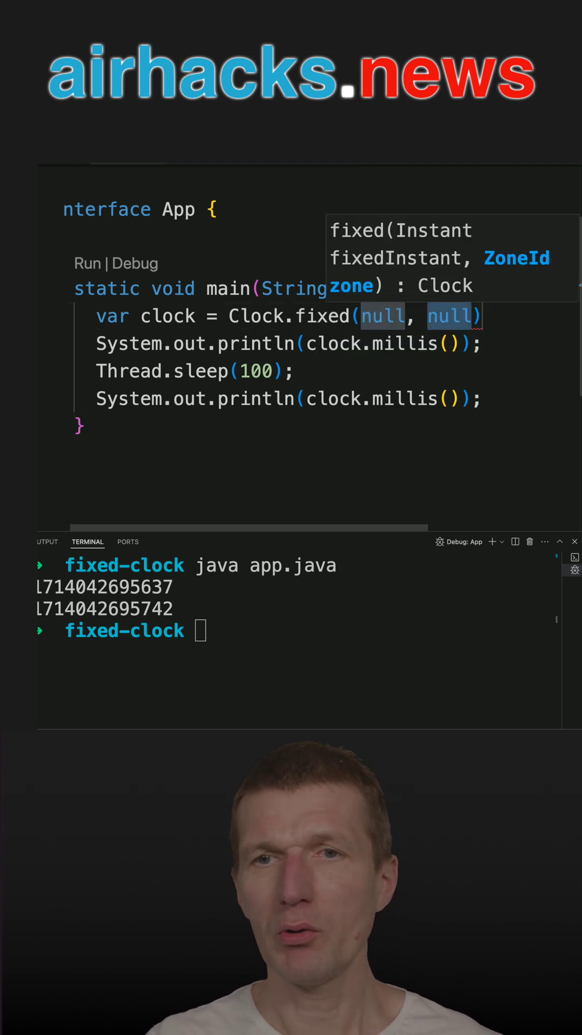
type("ZoneId.of(\"")
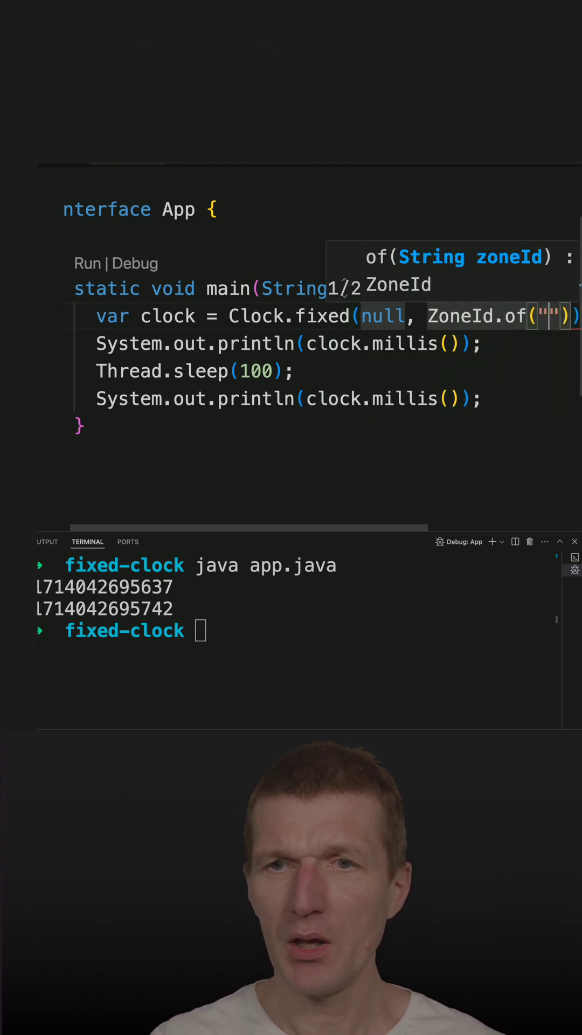
type("UTIC")
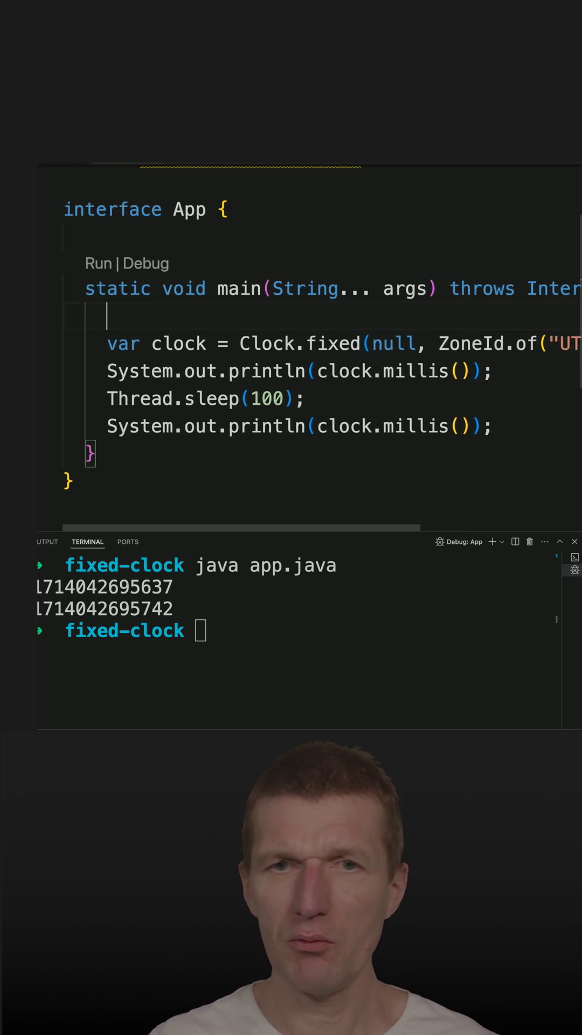
Declare var instant = LocalDateTime.of(1970, 1, 1, 12, 0, 0).toInstant(ZoneOffset.UTC) above the clock line.
type("LocalDateTime.")
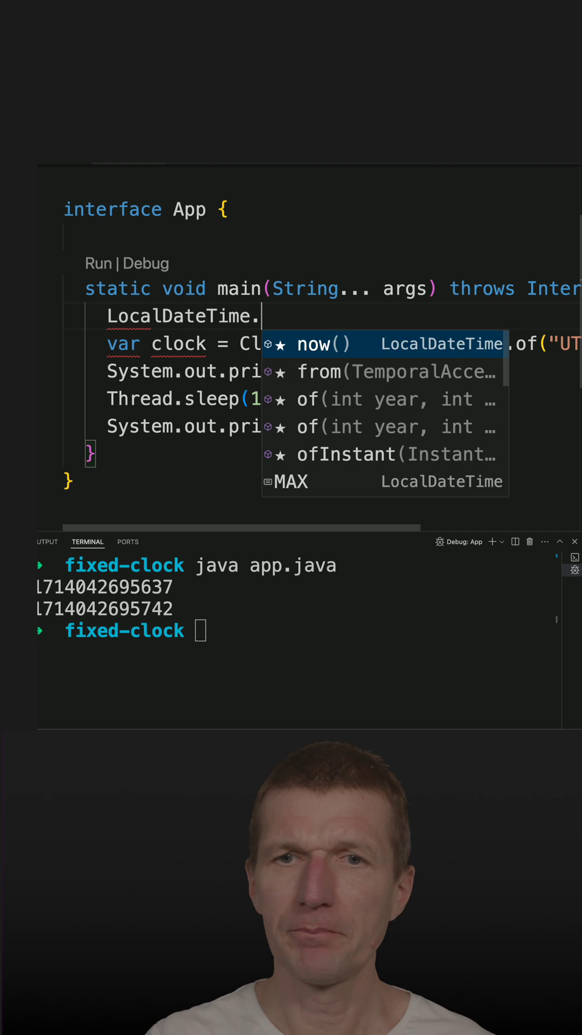
type("of(1970, 1, 1, 0, 0, 0")
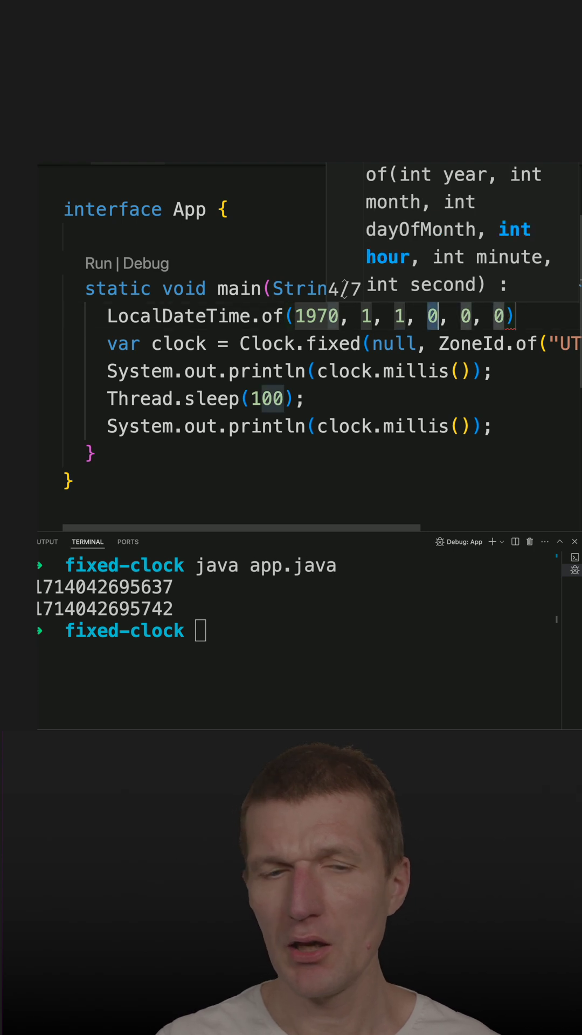
type("12")
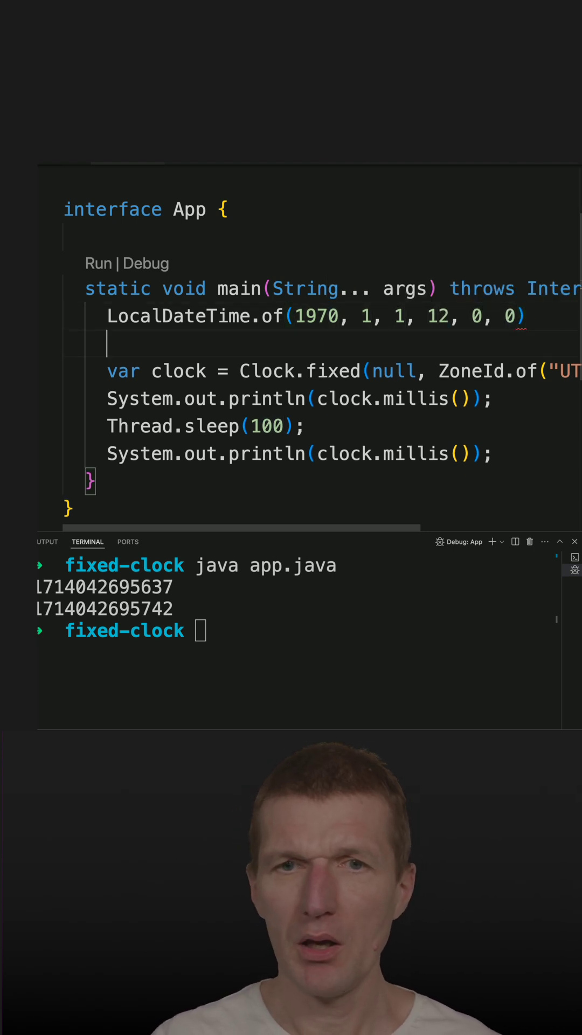
type(".toInstant(null")
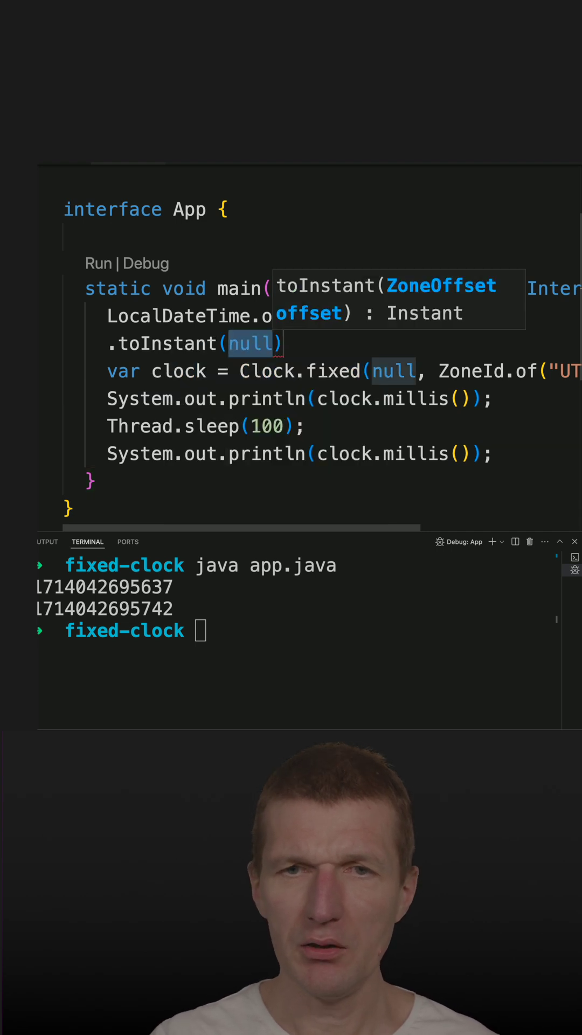
type("ZoneOffset.")
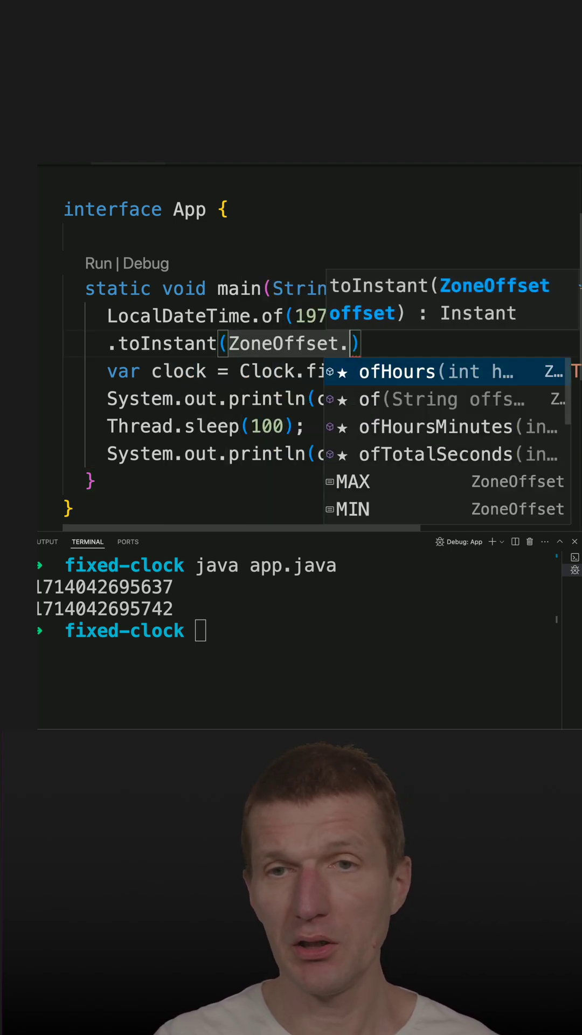
type("UTC")
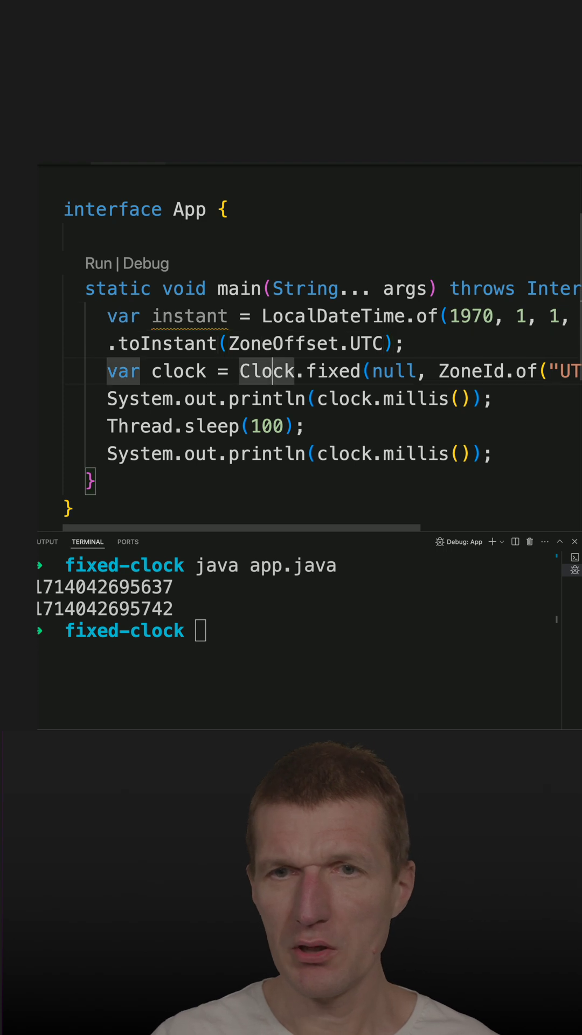
Replace the null argument of Clock.fixed with the instant variable.
double_click(392, 371)
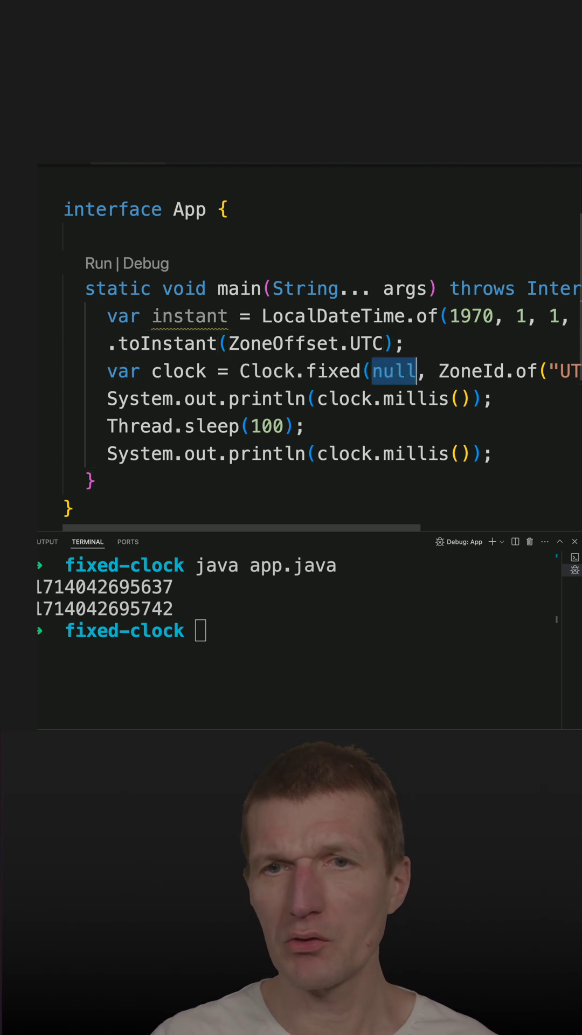
type("instan")
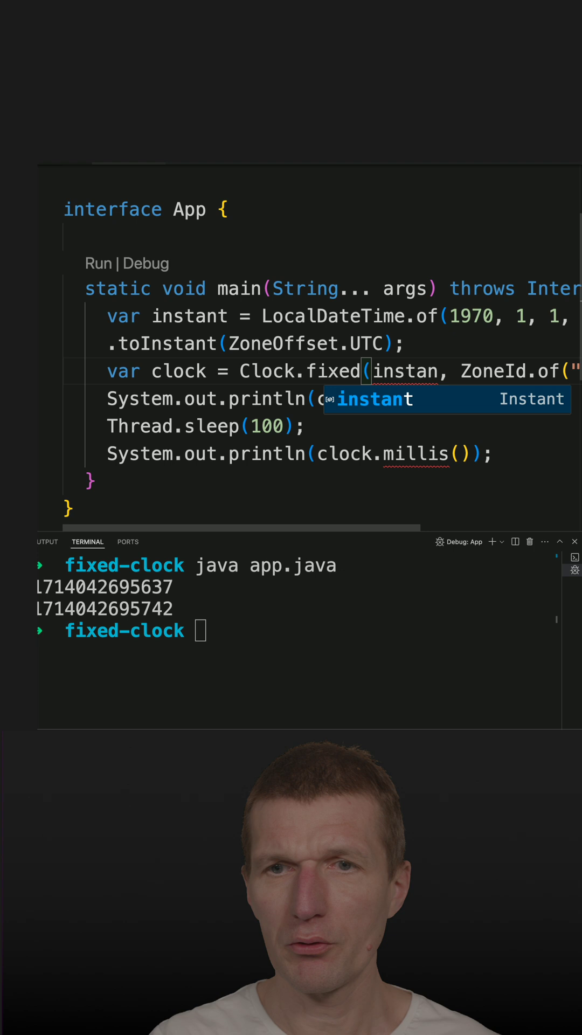